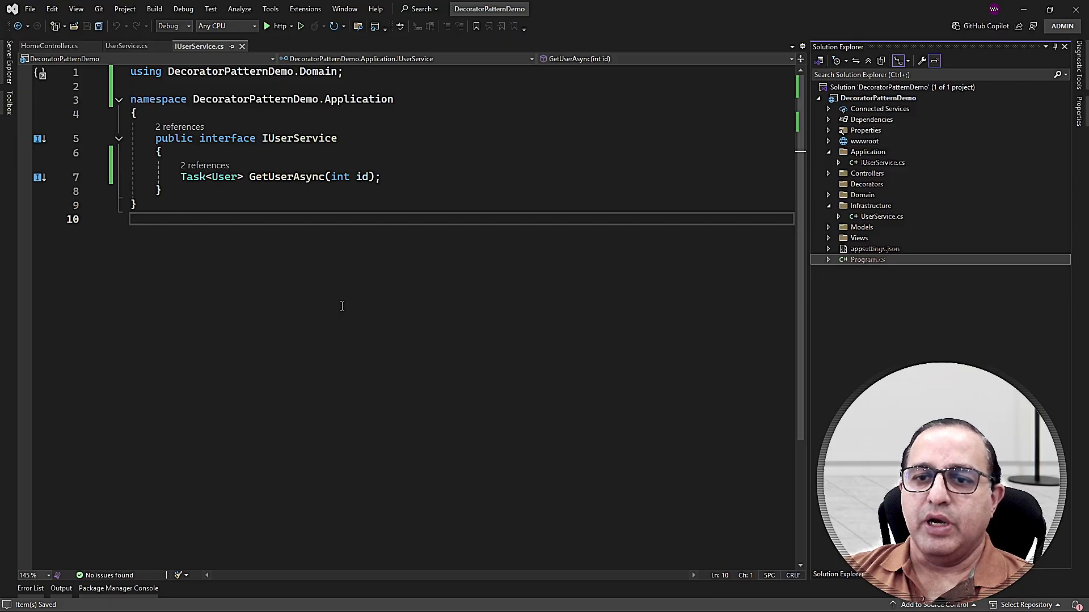
mouse_move(319, 195)
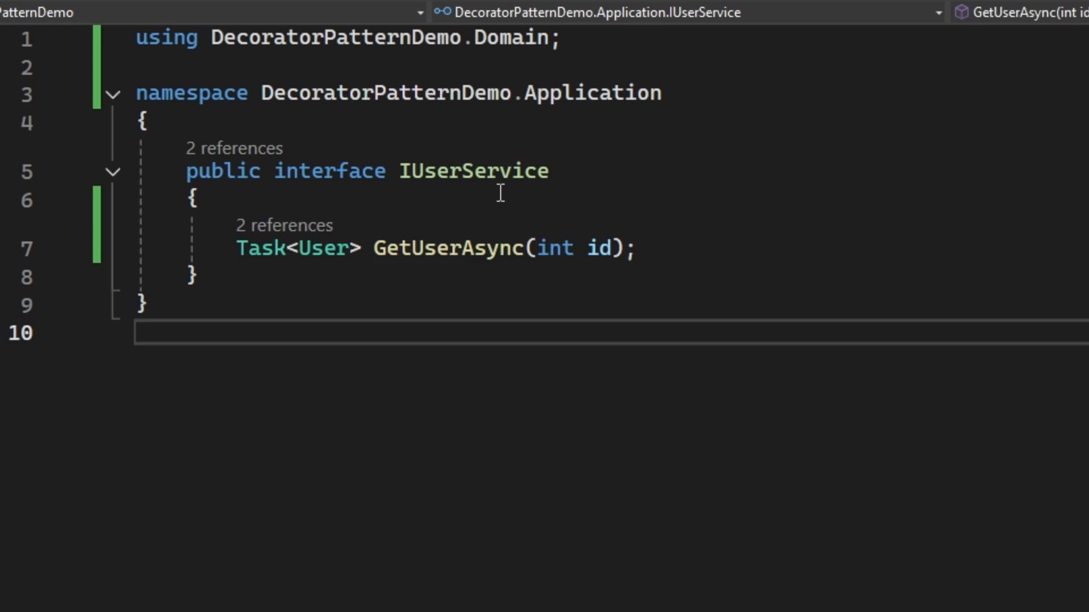
Step: Open UserService.cs from the Infrastructure folder to review the simulated database call
double_click(473, 171)
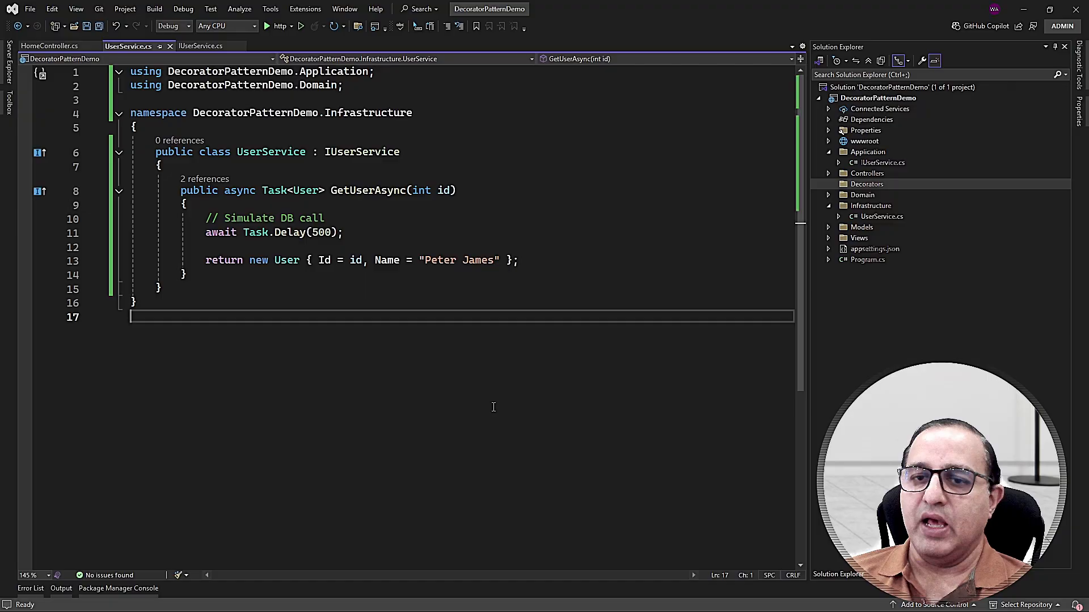
mouse_move(526, 389)
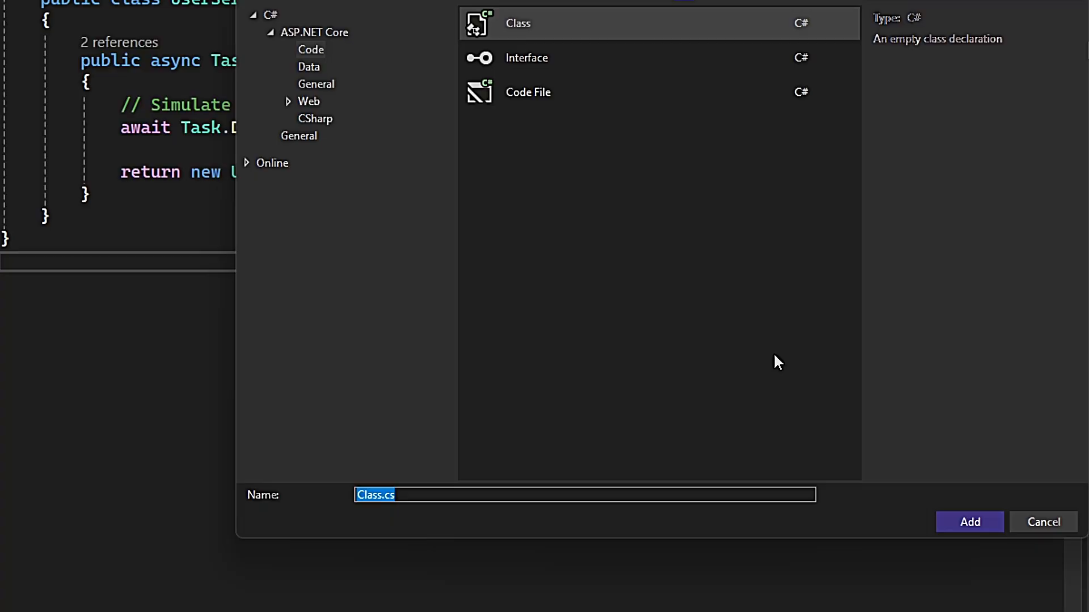
Step: Add a new class file named UserServiceLoggingDecorator.cs to the Decorators folder
type("UserServiceLoggingDecorator")
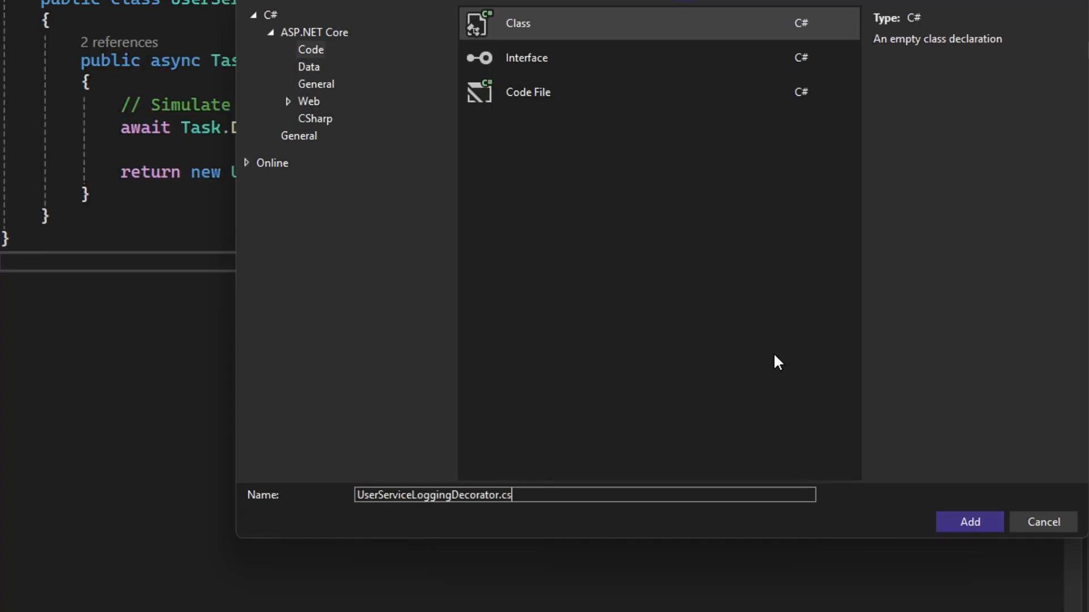
left_click(967, 522)
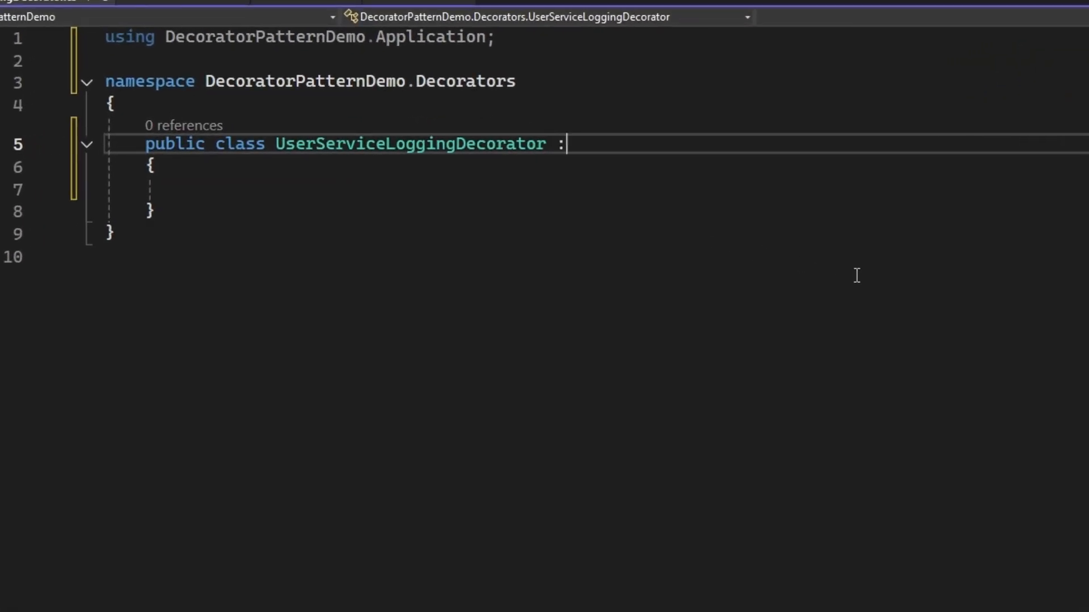
Step: Have UserServiceLoggingDecorator implement IUserService with a generated GetUserAsync stub
type("IUserService")
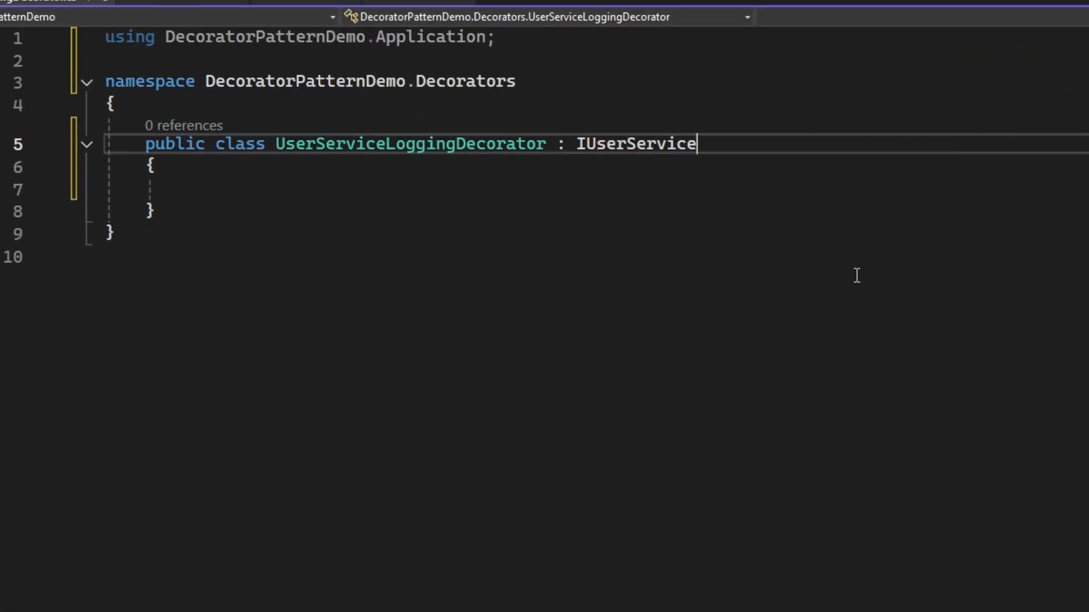
left_click(55, 145)
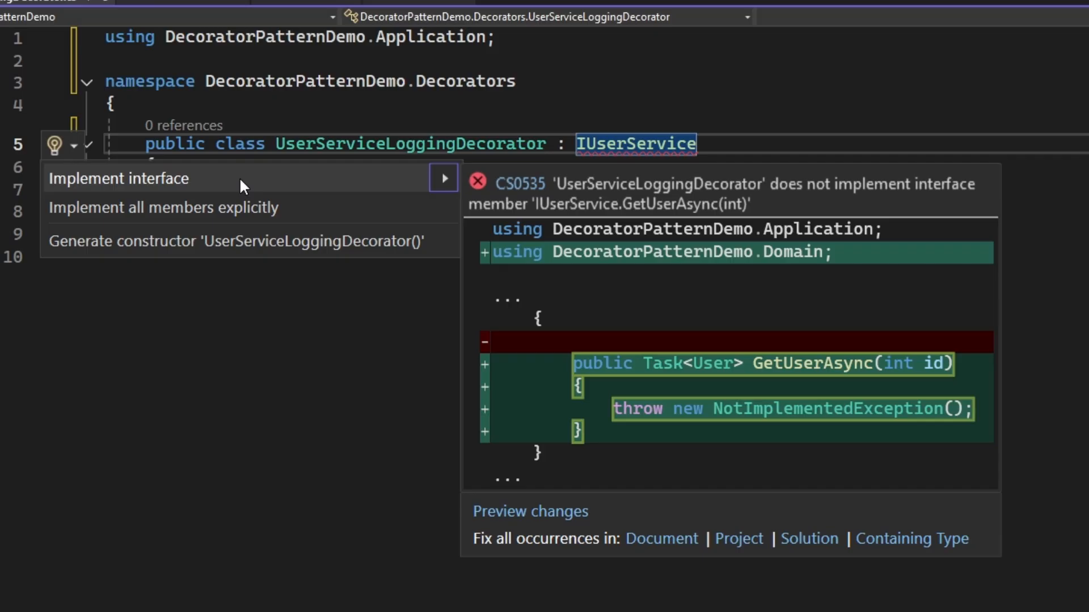
left_click(118, 178)
type("IUserService ")
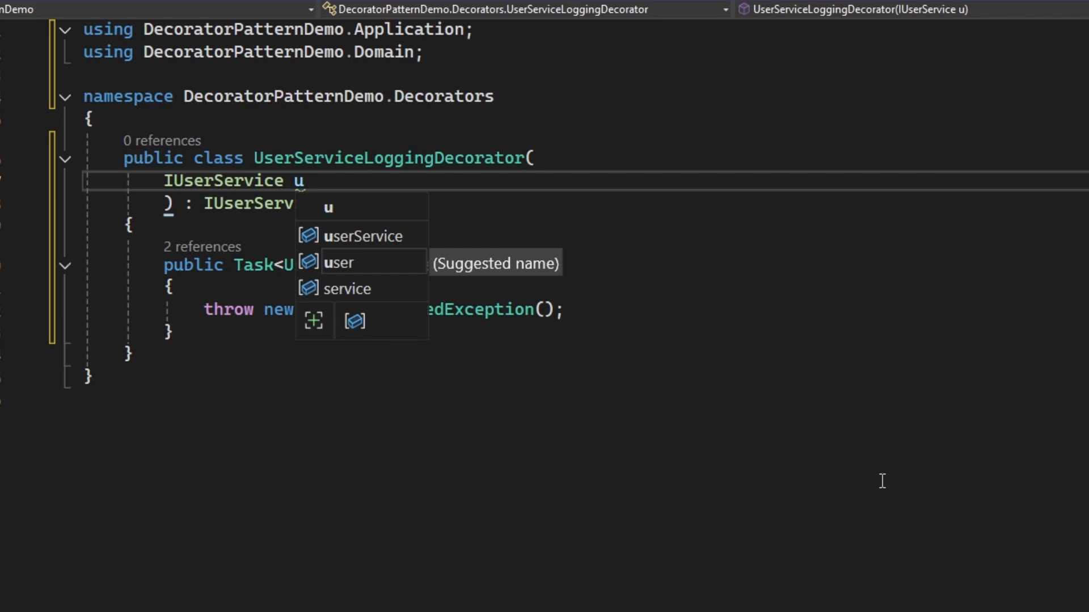
Step: Add a primary constructor taking IUserService userService and ILogger<UserServiceLoggingDecorator> logger, and start the GetUserAsync body
type("userService,")
type("ILogger")
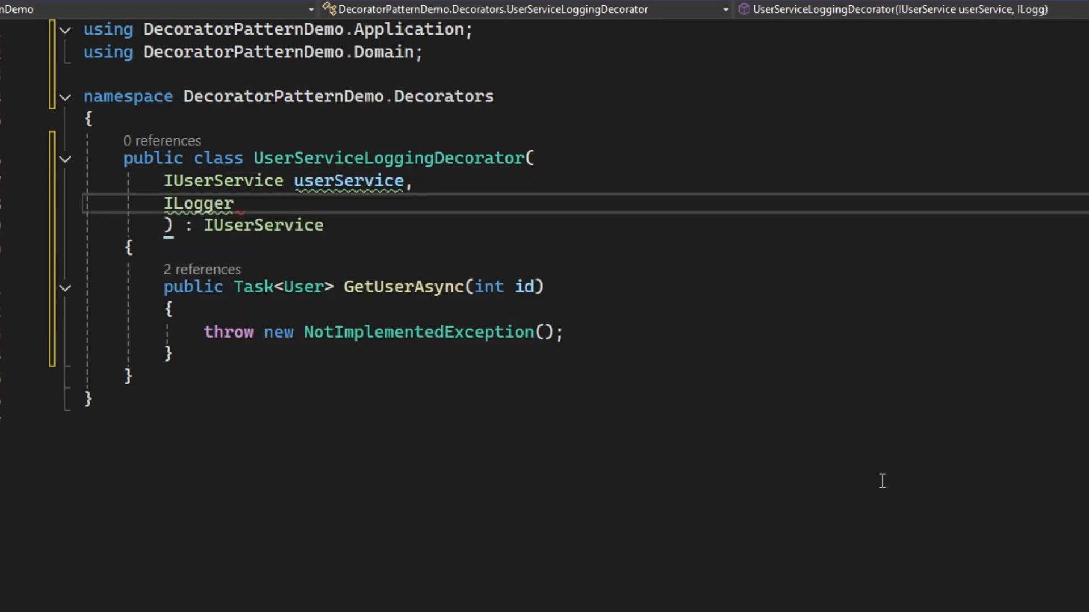
type("<>")
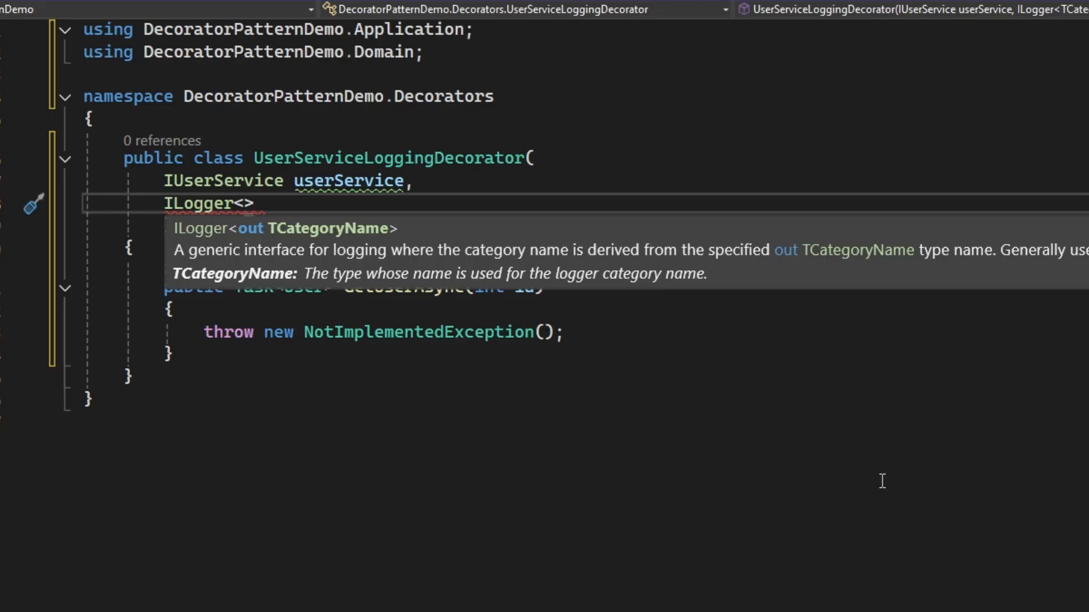
type("UserServiceLoggingDecorator> logger) : IUserService")
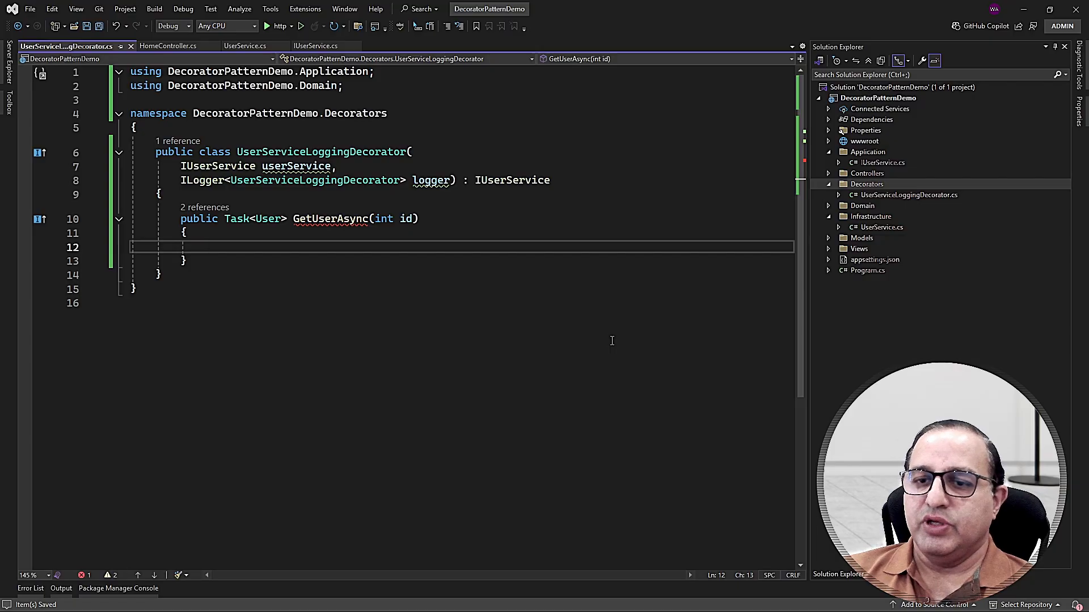
type("var user = new User();")
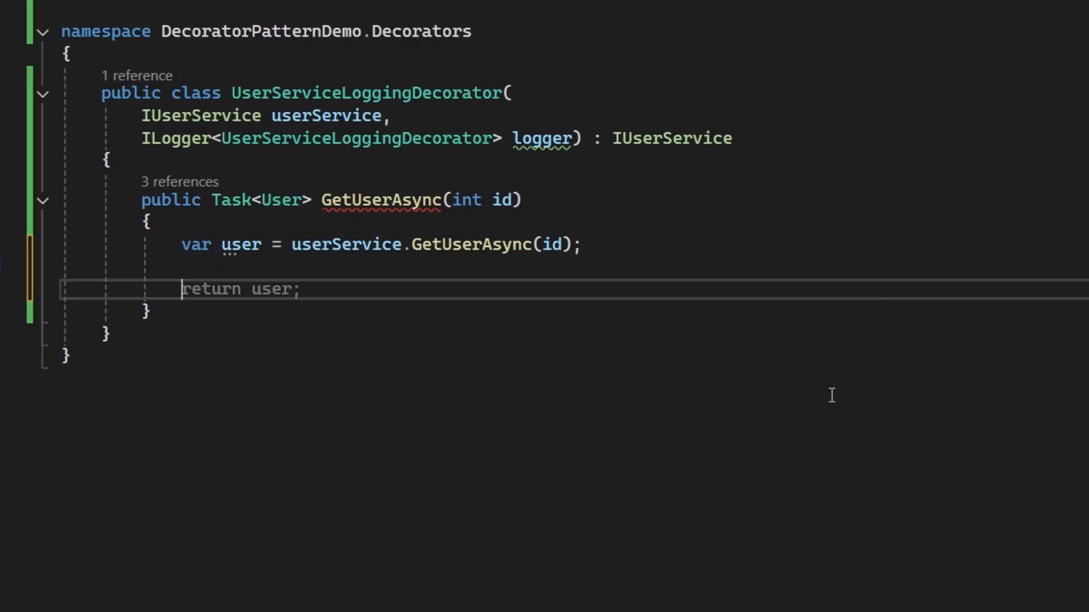
Step: Call userService.GetUserAsync(id), return the user, and add logger.LogInformation messages before and after
double_click(210, 289)
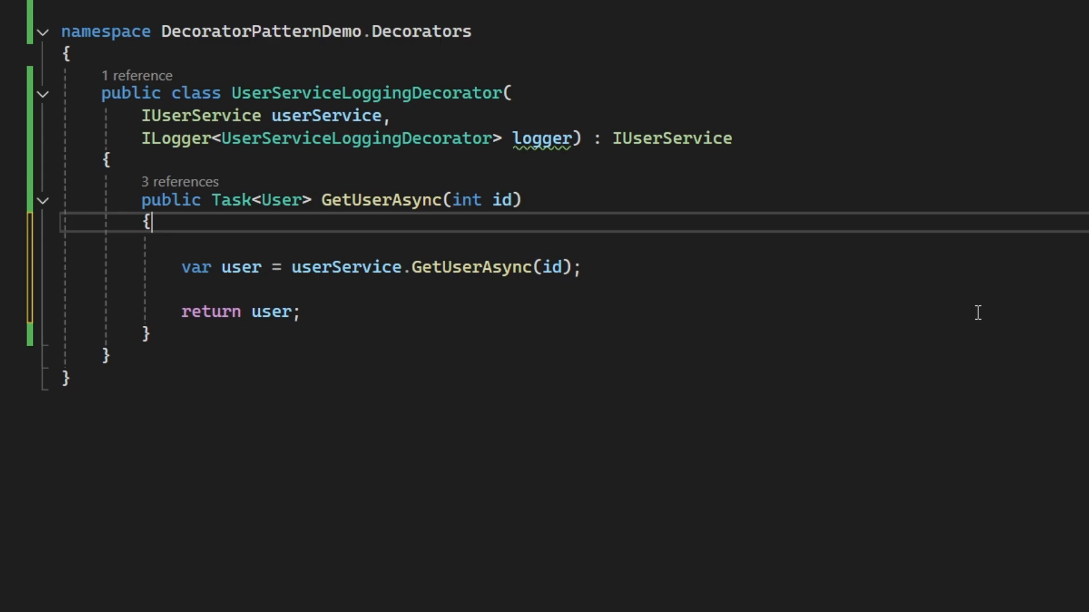
key("Enter")
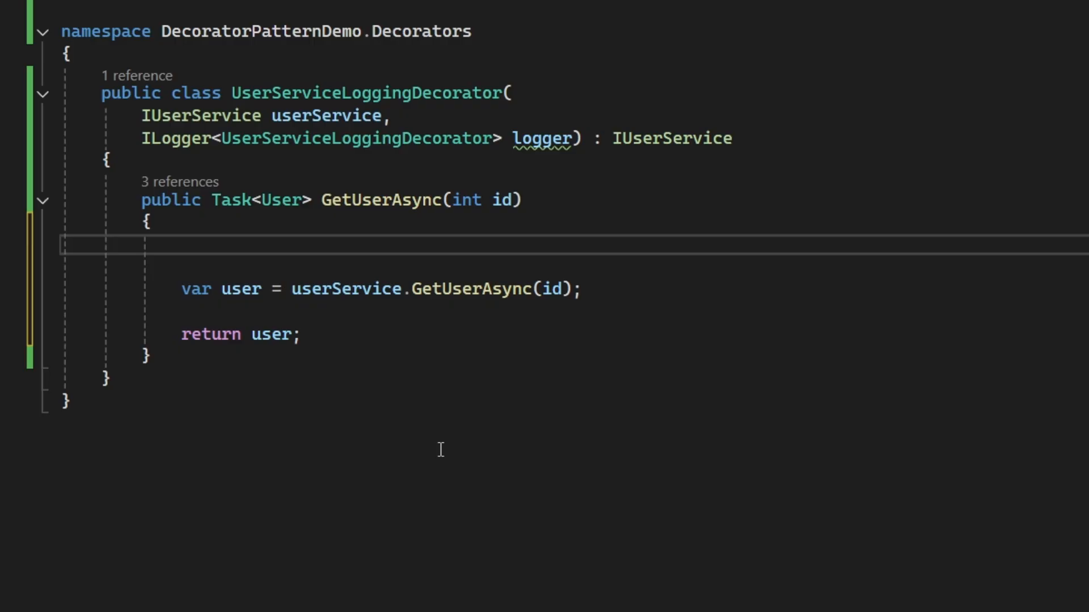
type("logger.LogInformation(\"Fetching User with Id: \" + id);")
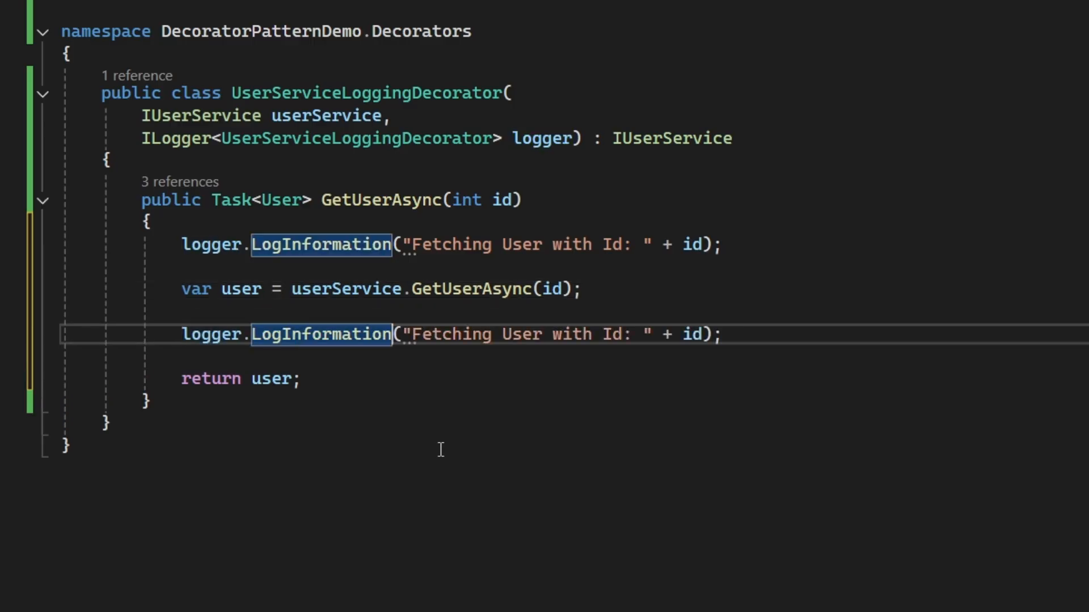
double_click(452, 334)
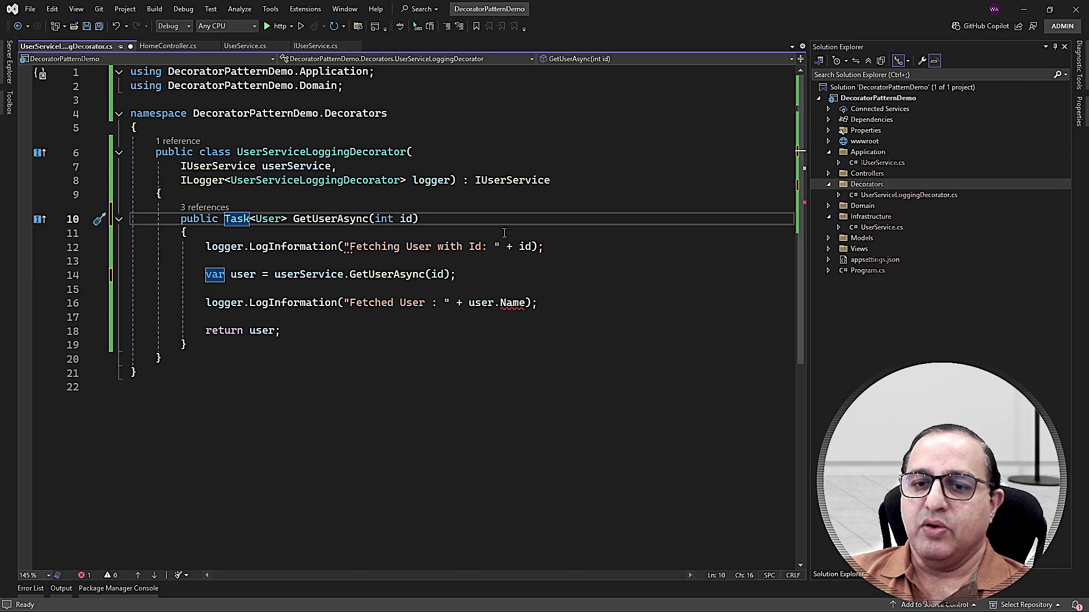
Step: Mark GetUserAsync async and await userService.GetUserAsync(id), comparing against UserService.cs
type("async")
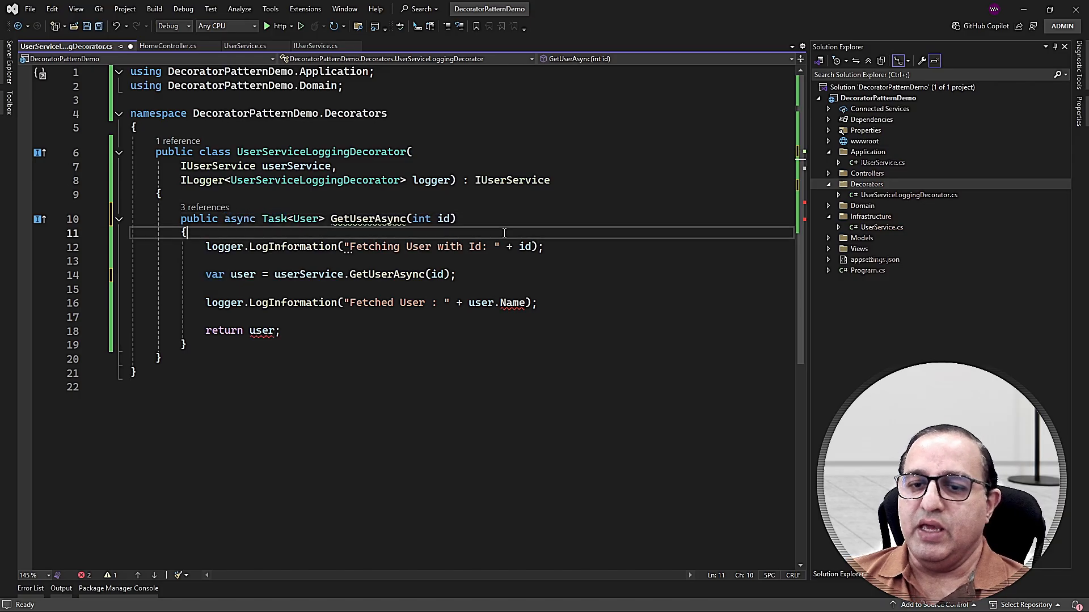
type("await")
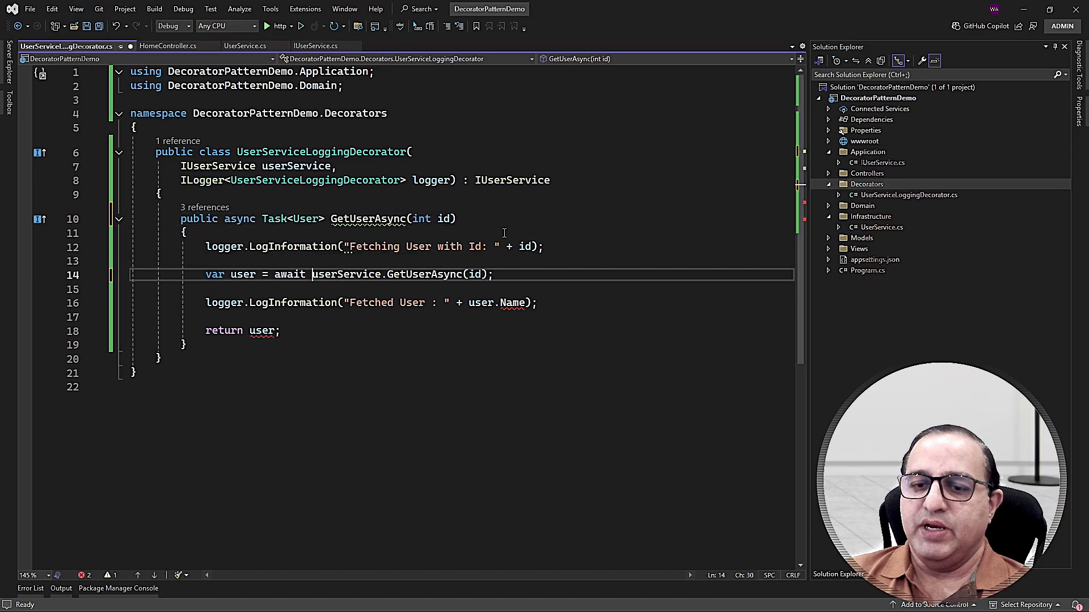
left_click(246, 46)
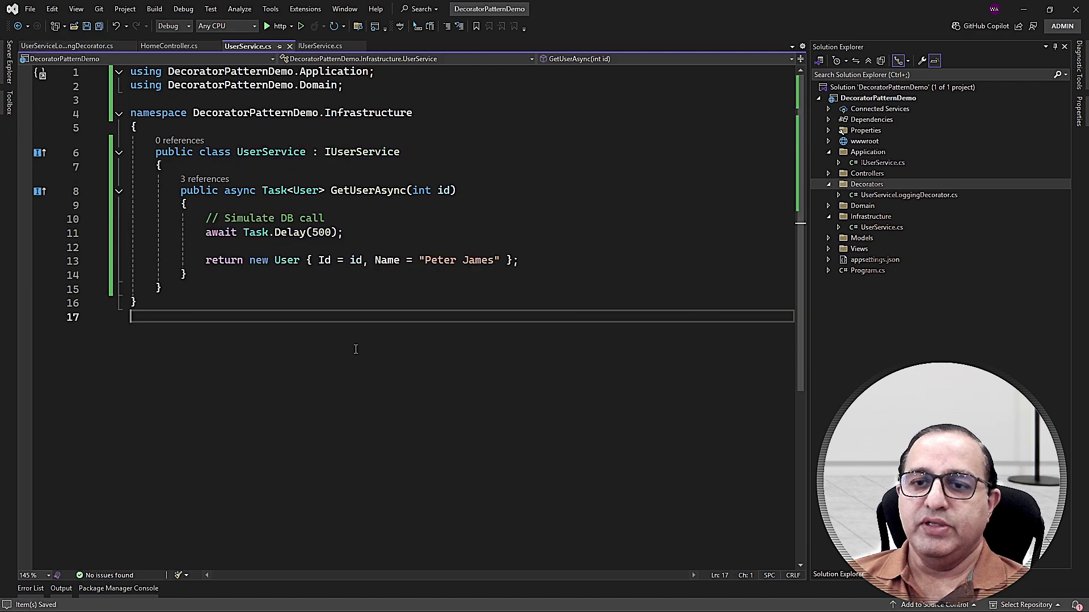
mouse_move(306, 264)
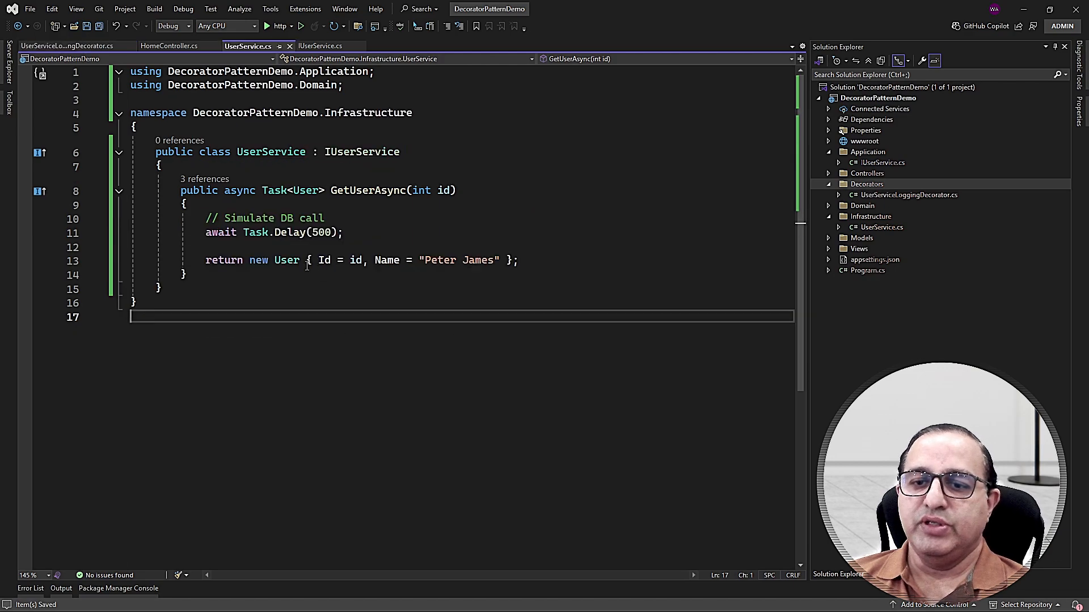
left_click(66, 46)
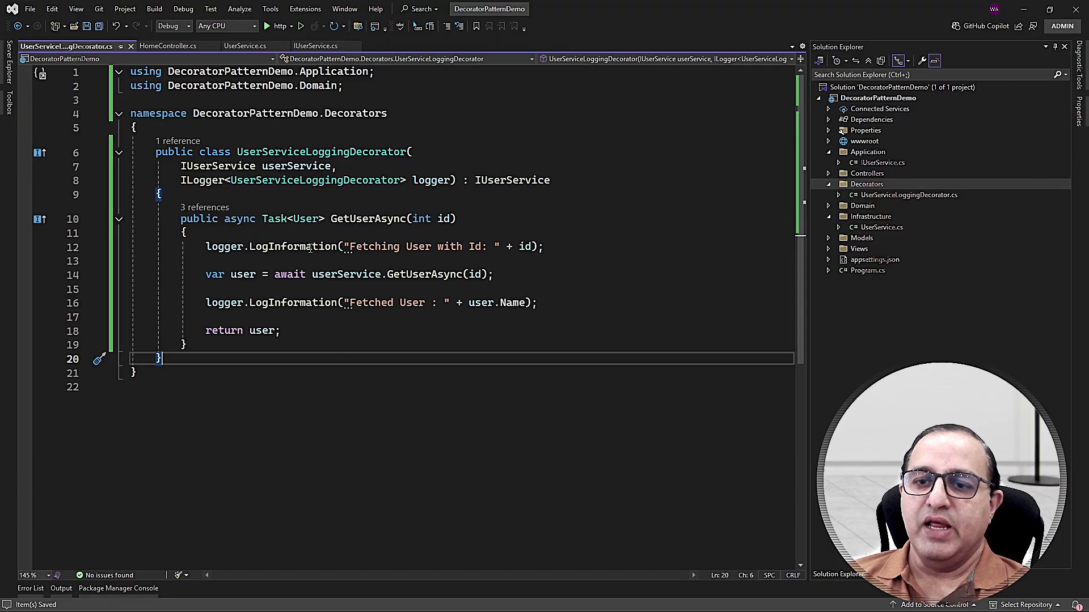
double_click(321, 151)
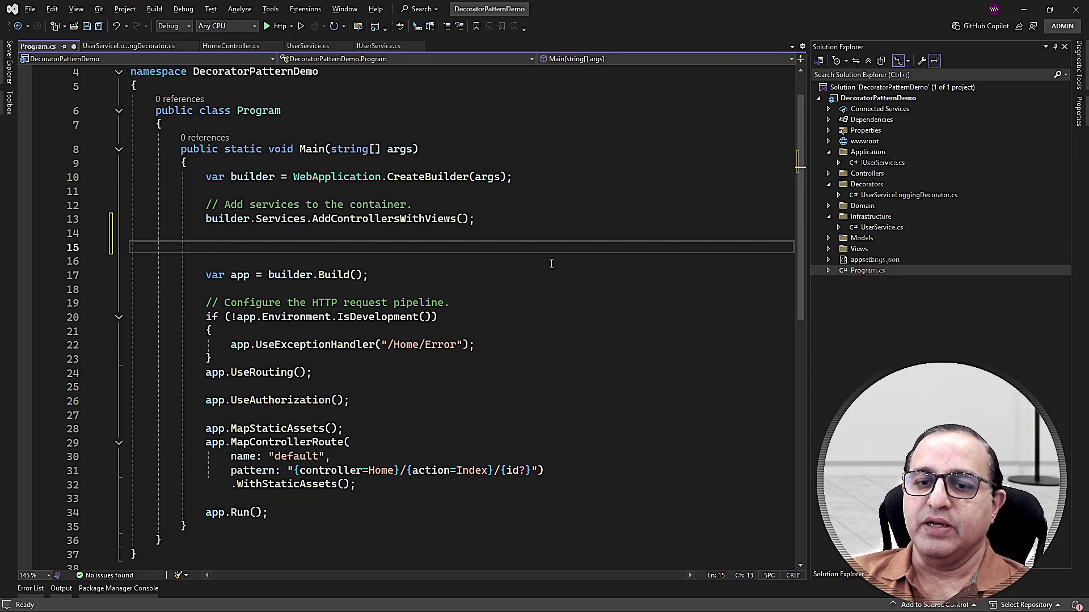
Step: Add builder.Services.AddScoped<IUserService, UserService>() and Decorate<IUserService, UserServiceLoggingDecorator>() in Program.cs, then run the app
type("builder.")
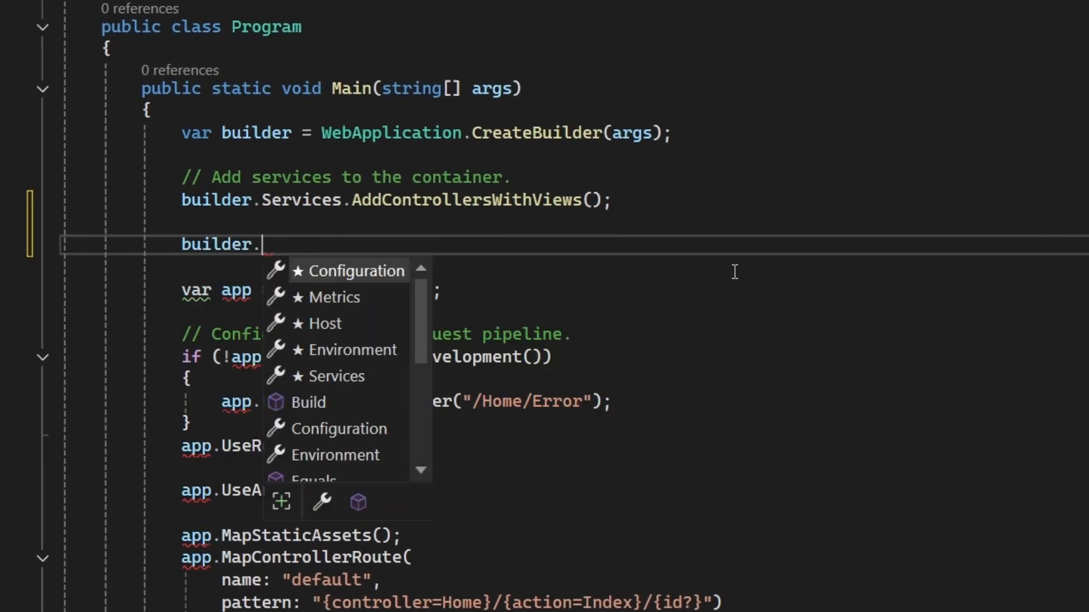
type("Services.")
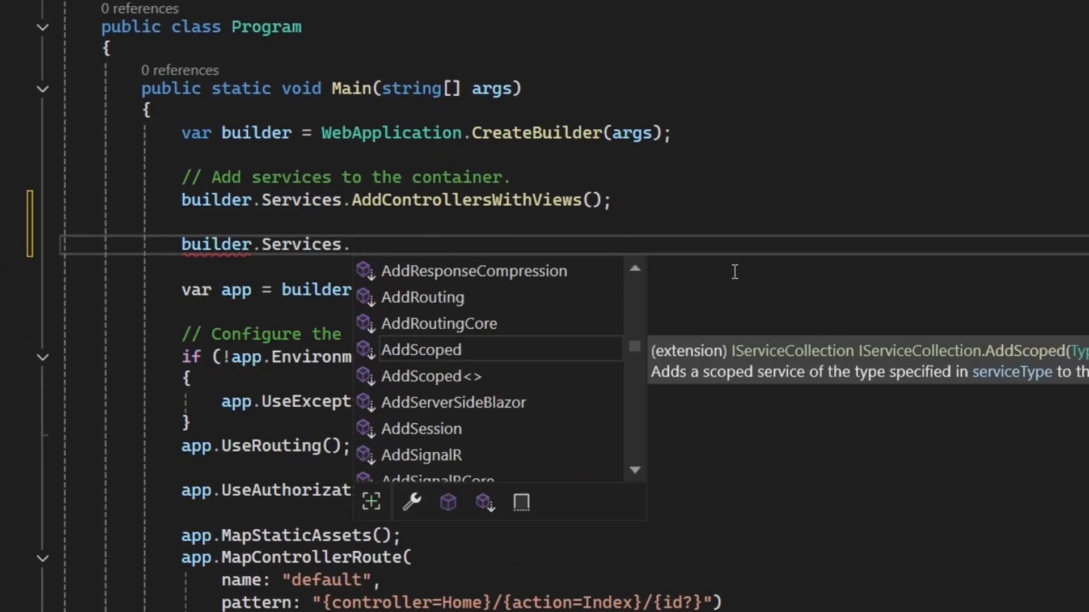
type("Scoped<IUserService,")
type("builder.Services.Decorate<IUserService,")
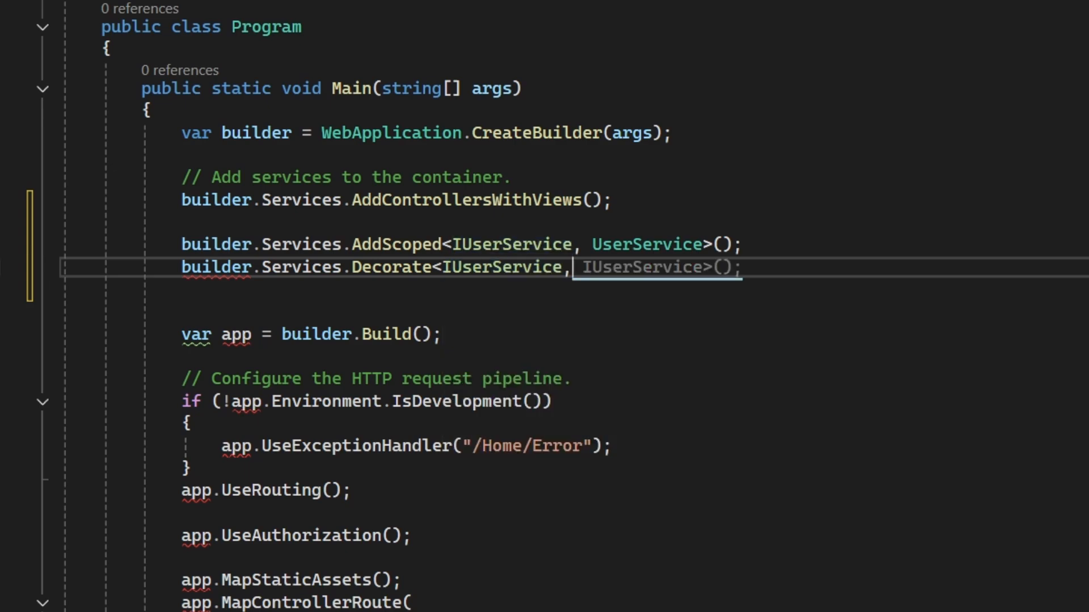
type("UserServiceLoggingDecorator>();")
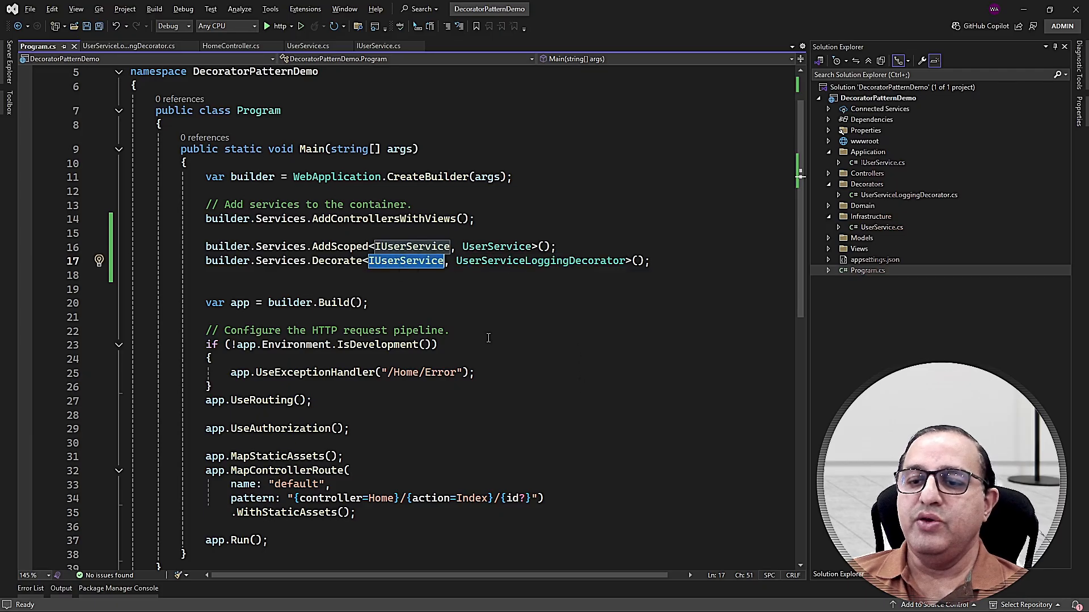
double_click(539, 261)
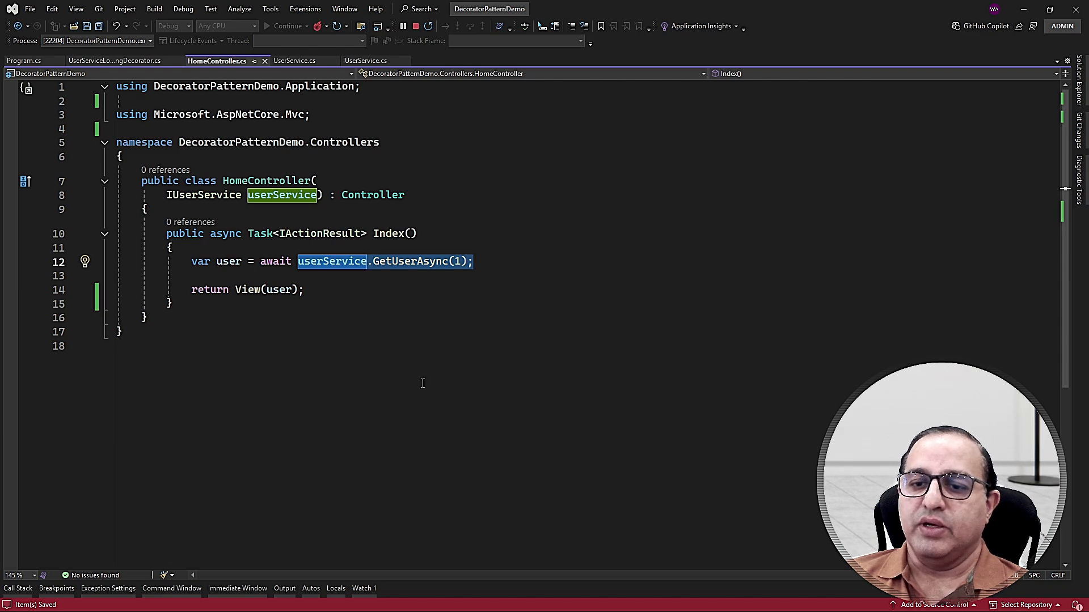
Step: Show the app console logging fetching user 1 and the fetched name Peter James
left_click(39, 45)
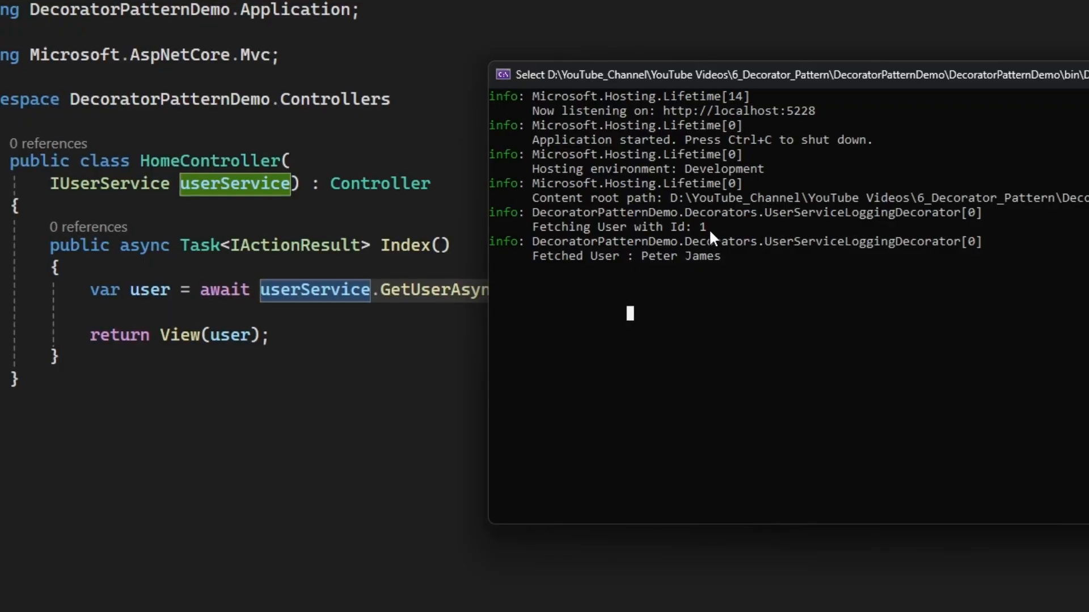
mouse_move(729, 268)
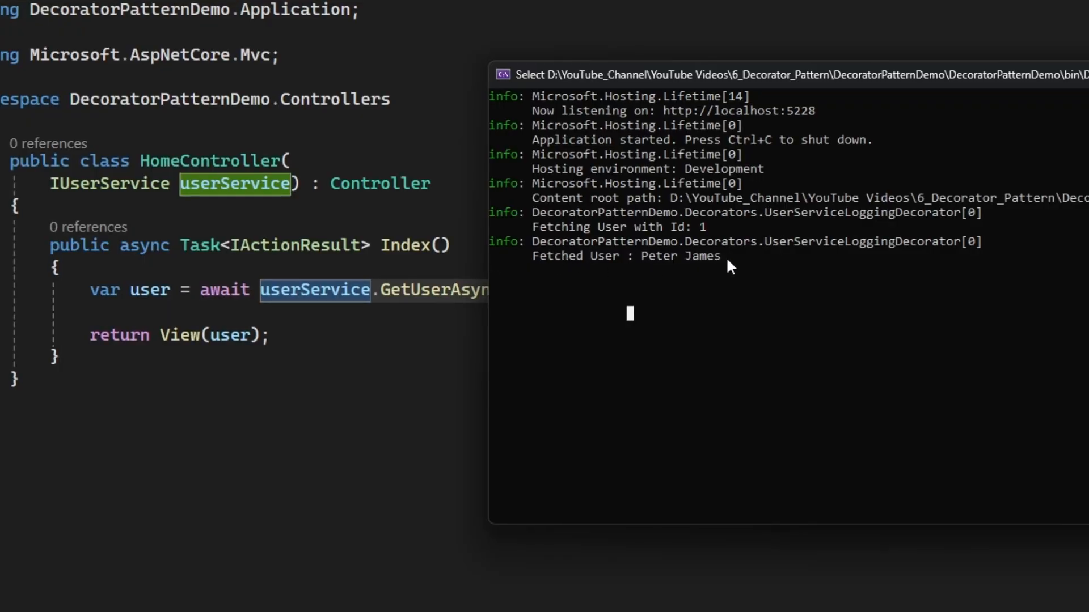